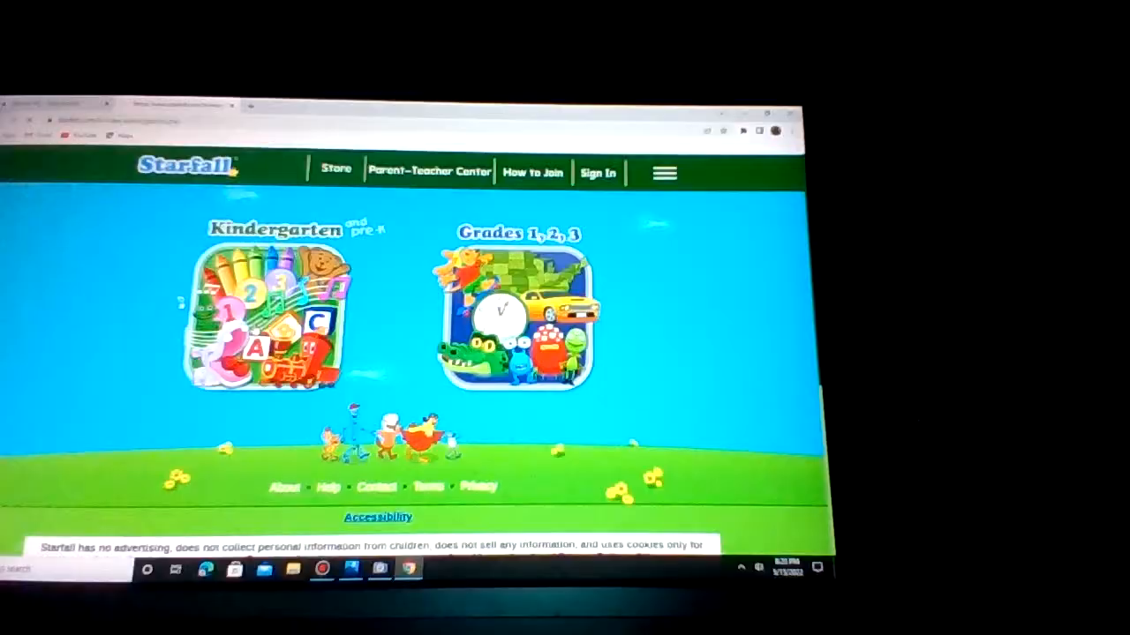
- Enter the Kindergarten activities section from the Starfall homepage
click(268, 318)
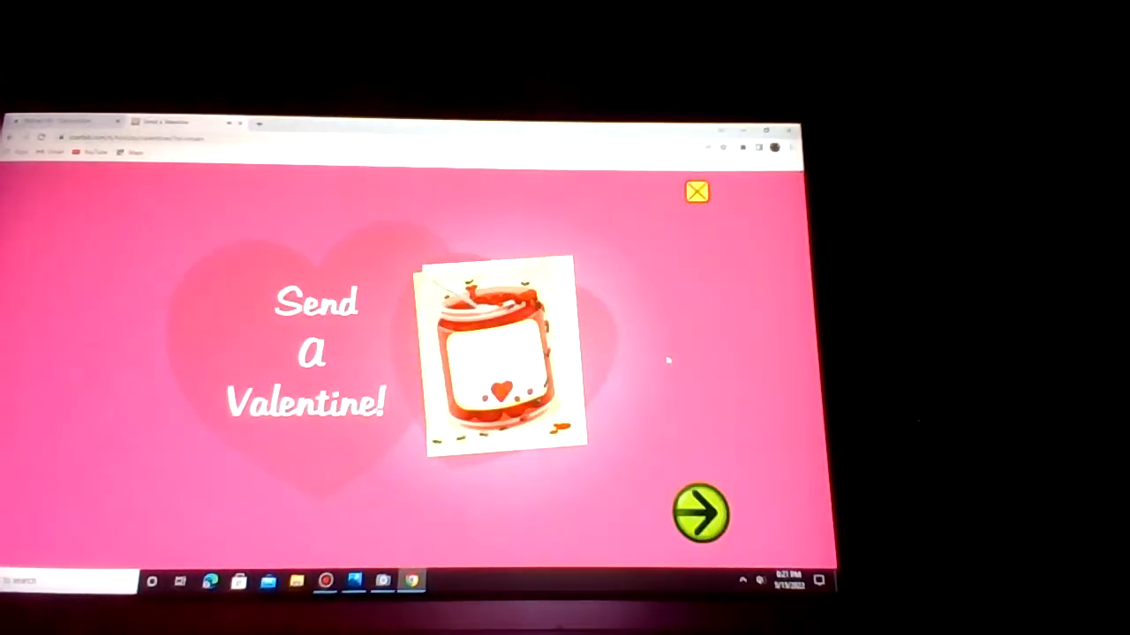
- Make a 'Be my friend' valentine for Backpack Bear, then return to the Kindergarten menu
click(701, 512)
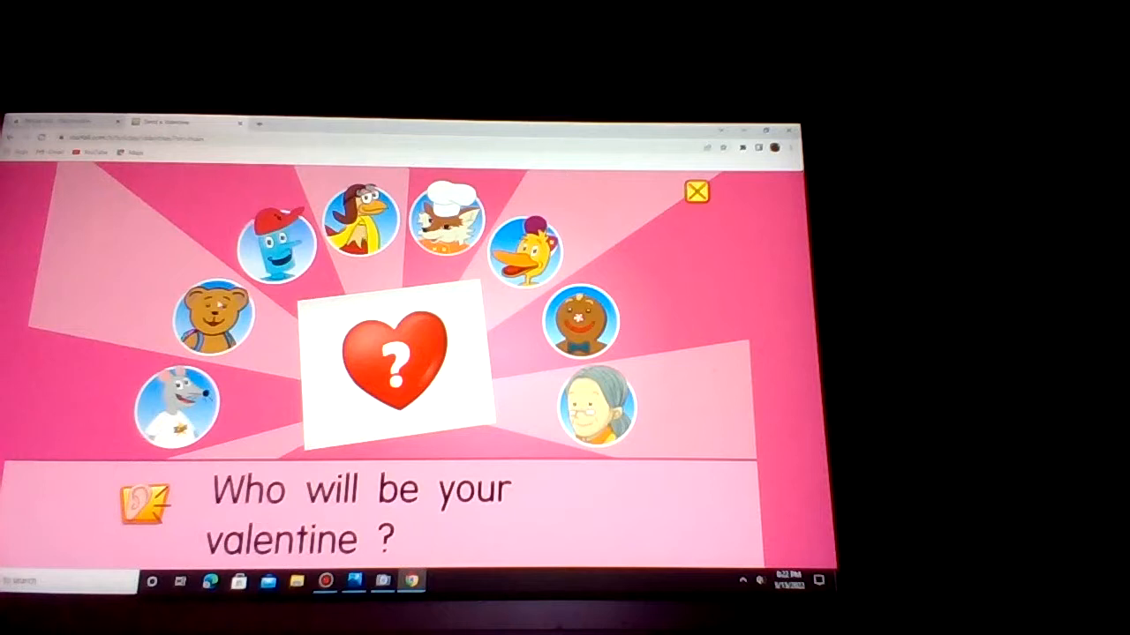
click(211, 316)
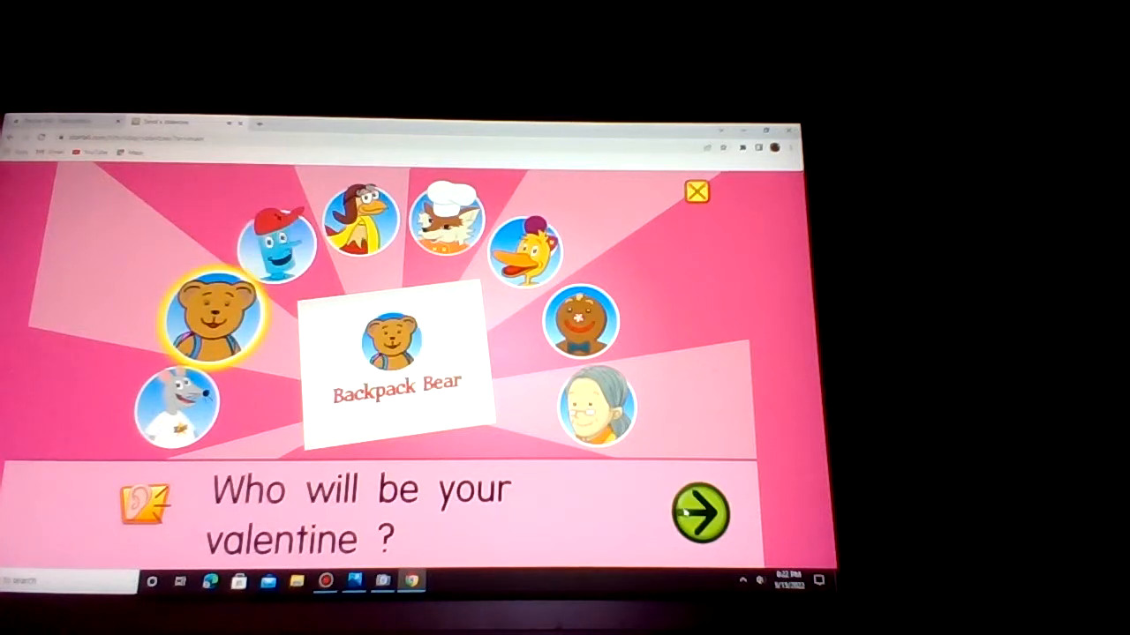
click(702, 516)
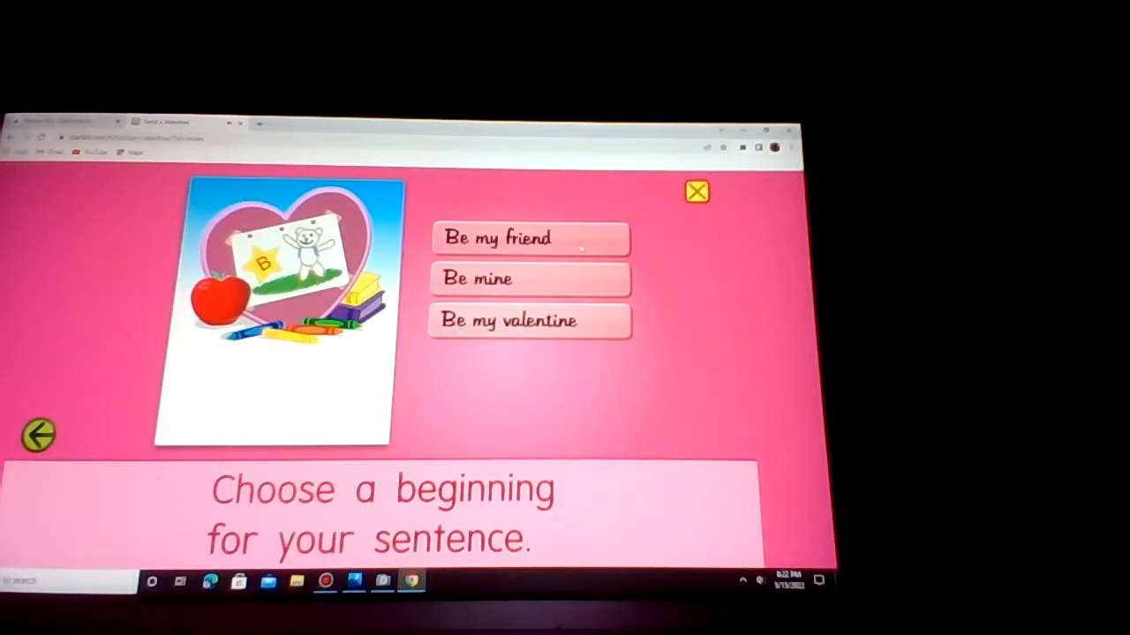
click(530, 238)
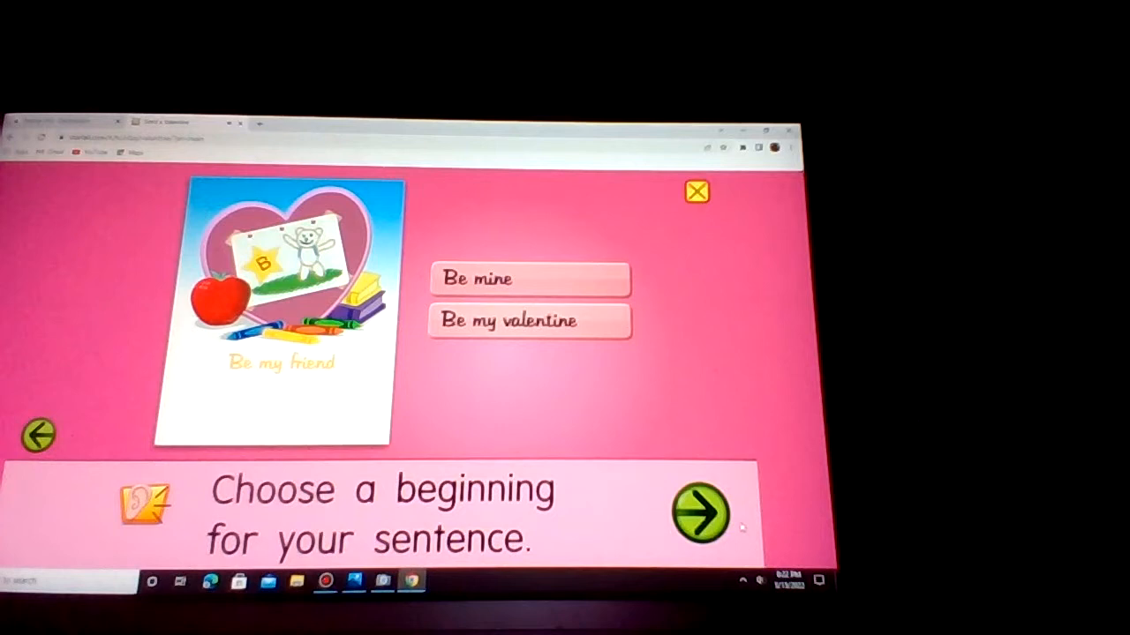
click(702, 514)
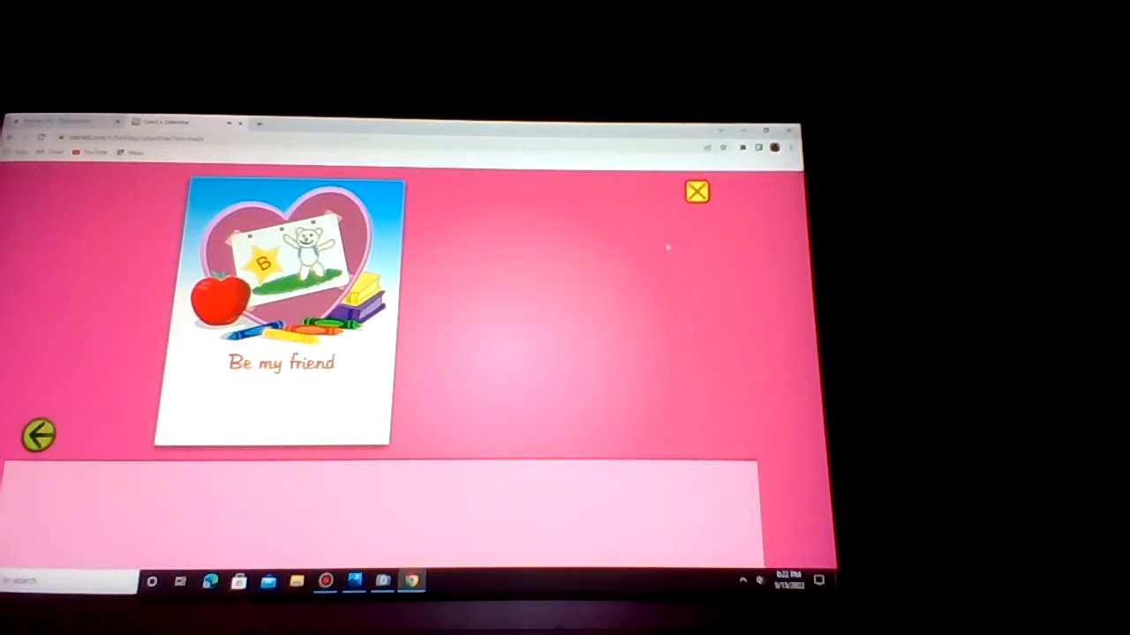
click(696, 190)
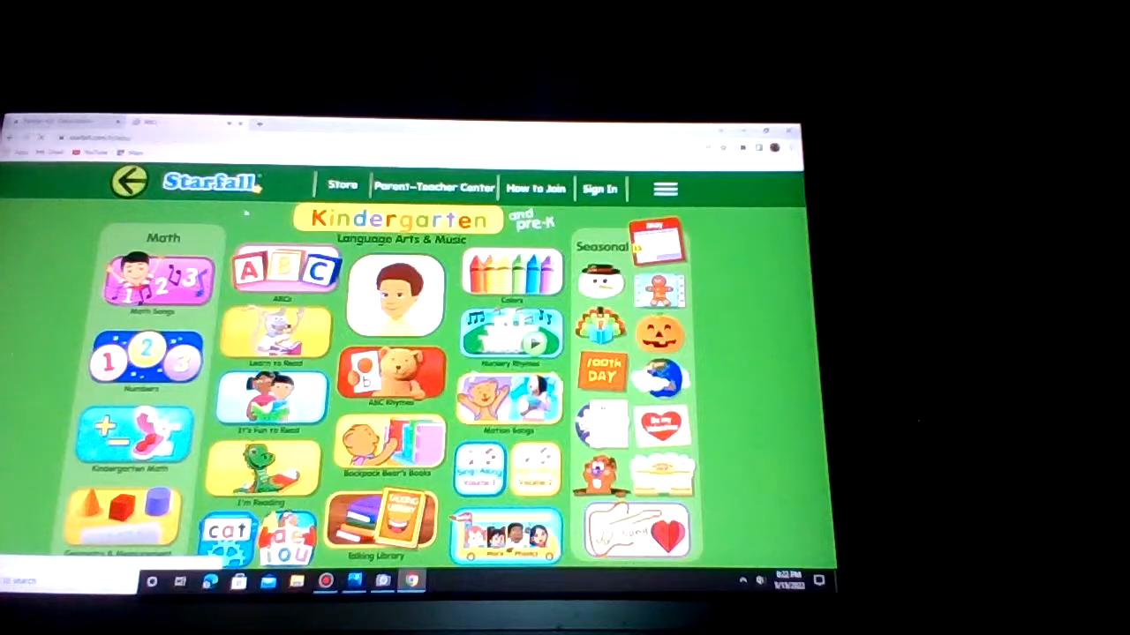
- View the letter A page in the ABCs activity and return to the alphabet grid
click(284, 268)
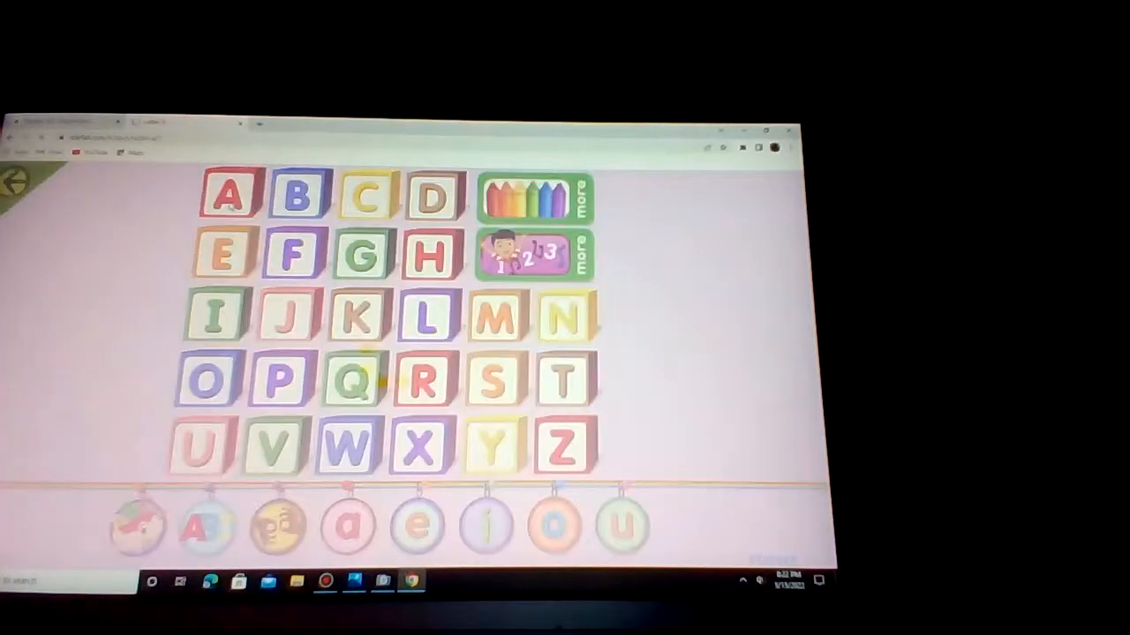
click(228, 194)
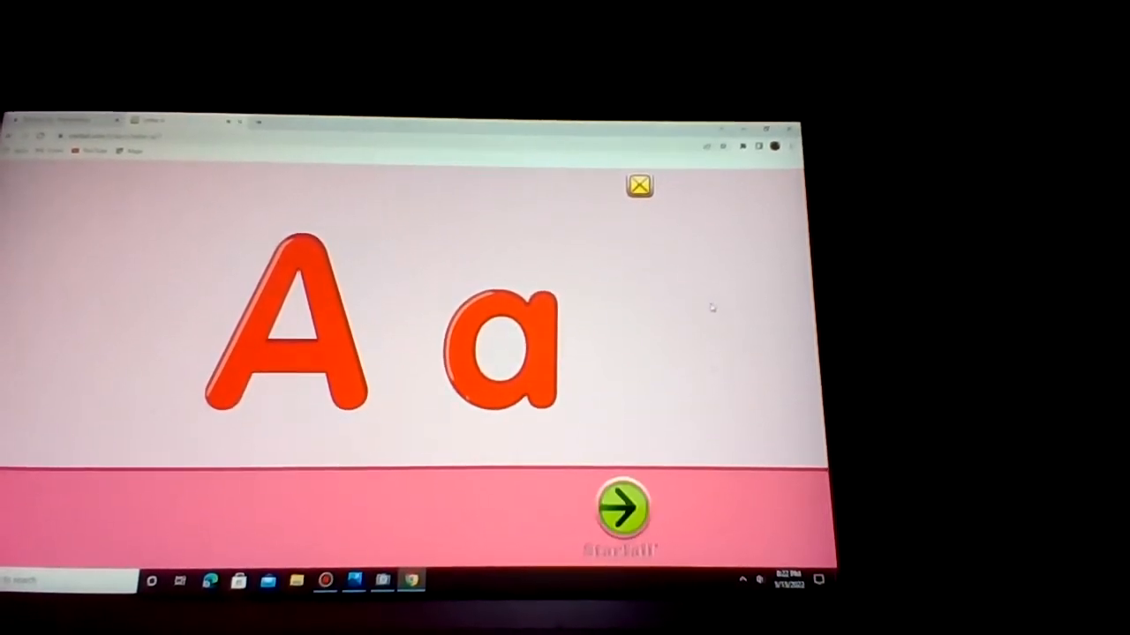
click(623, 509)
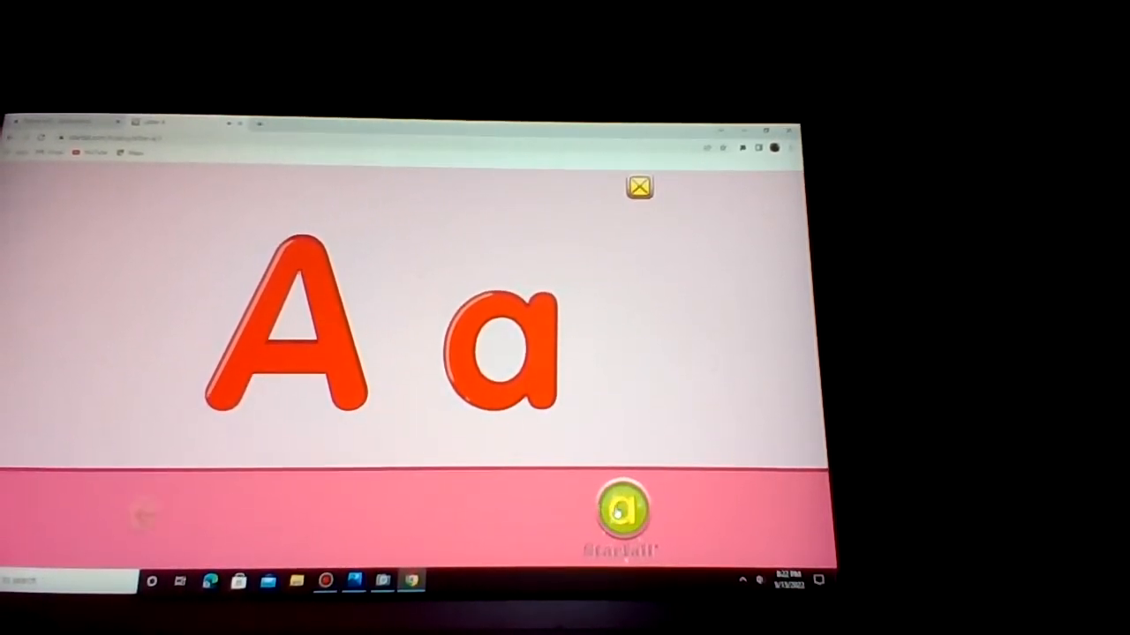
click(625, 512)
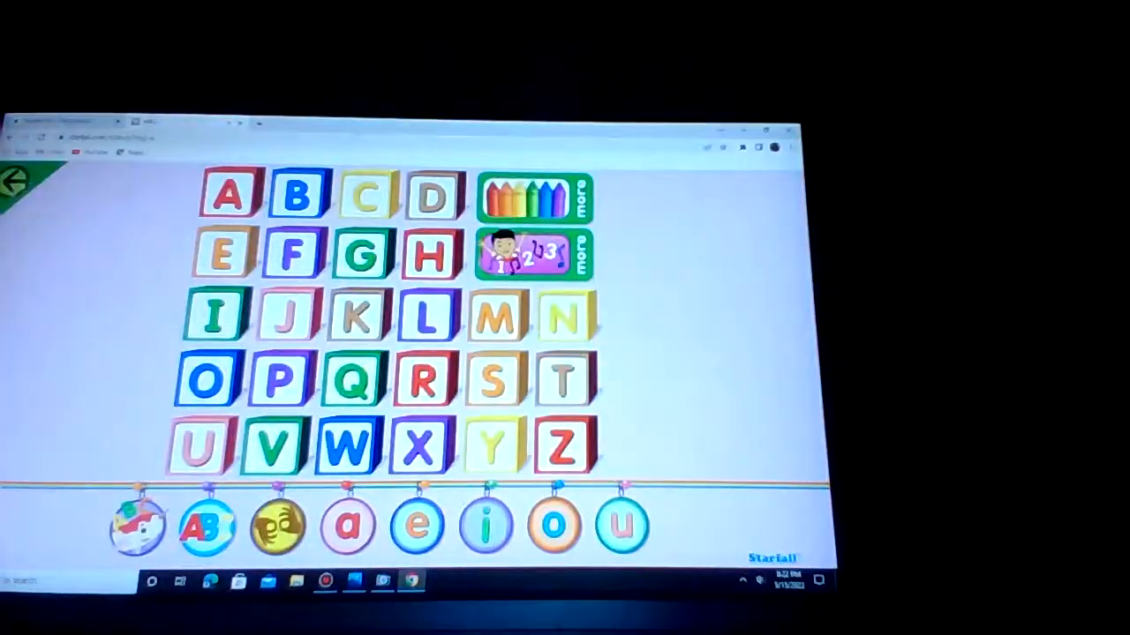
click(18, 177)
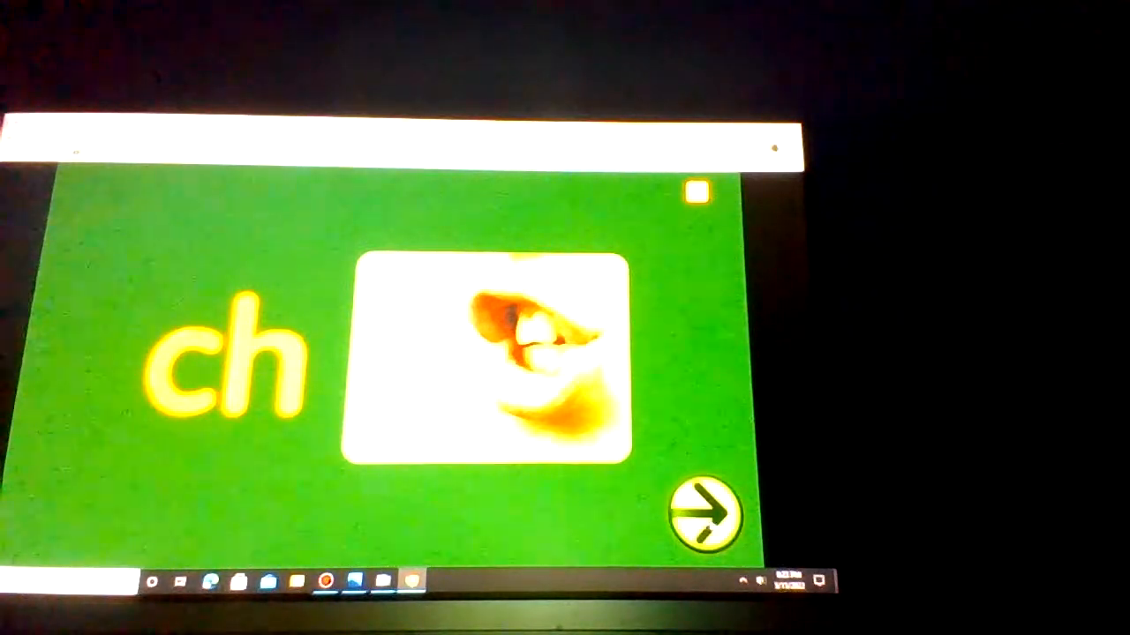
- Advance the ch lesson, then spell 'ten' and 'men' with the t and m tiles
click(706, 511)
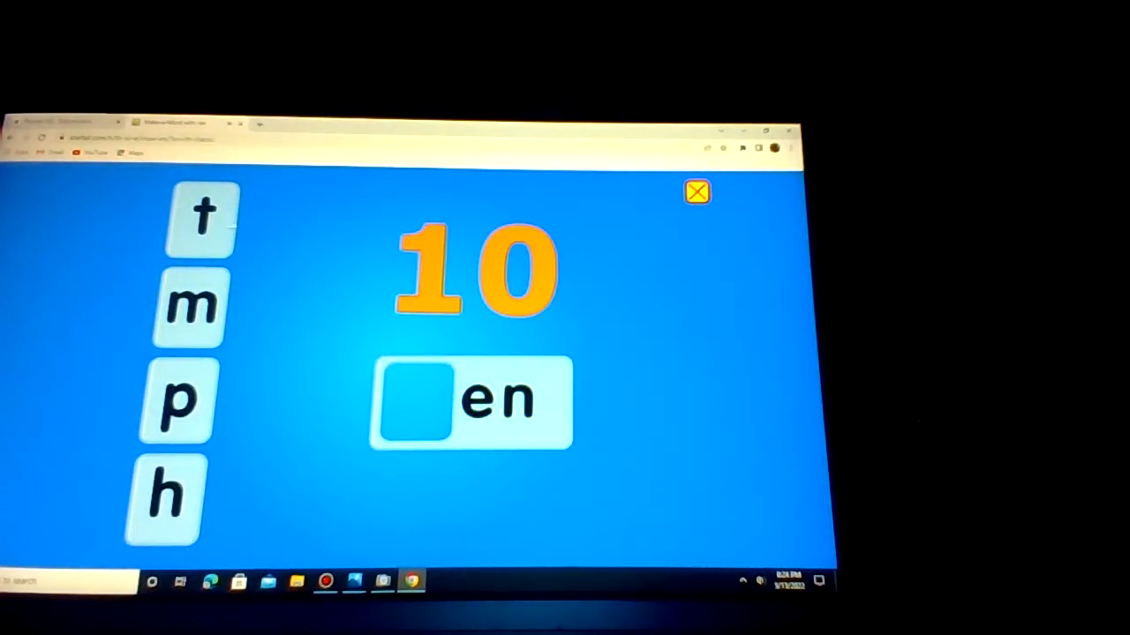
drag(205, 219, 415, 403)
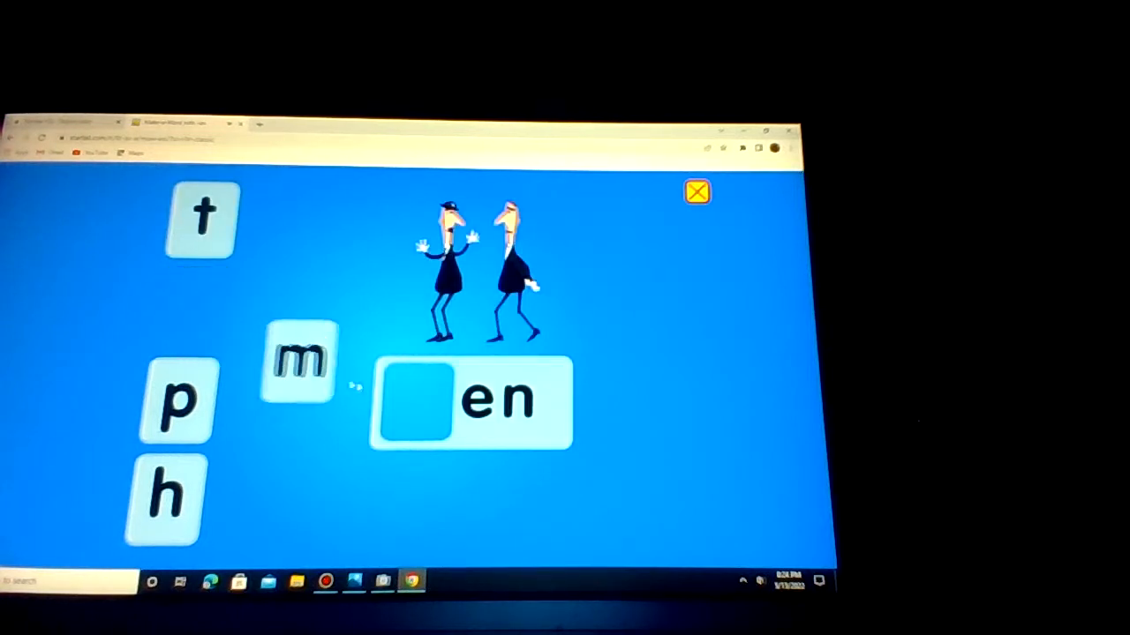
drag(300, 362, 415, 402)
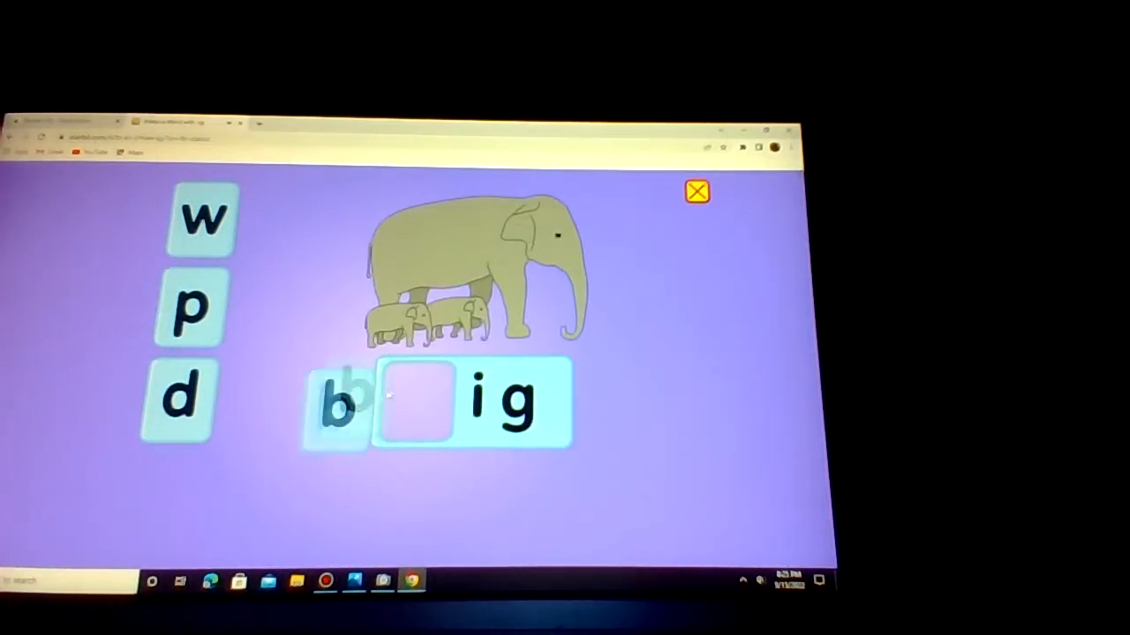
- Spell 'big', 'dig' and 'pig' by placing b, d and p tiles in the blank
drag(336, 410, 410, 402)
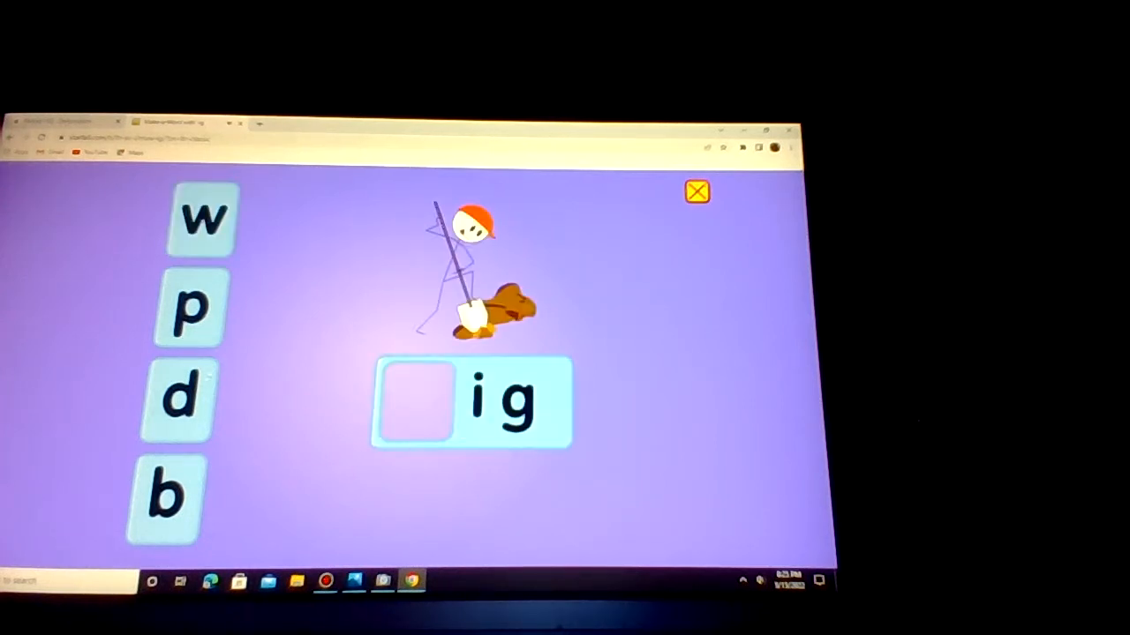
drag(180, 397, 420, 403)
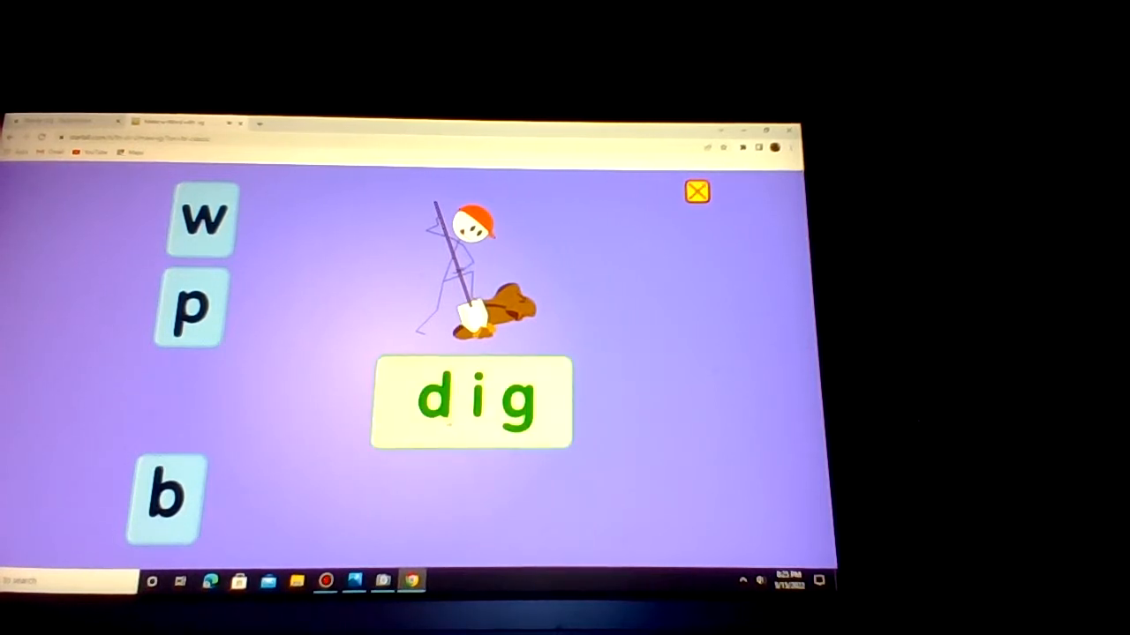
drag(191, 309, 445, 423)
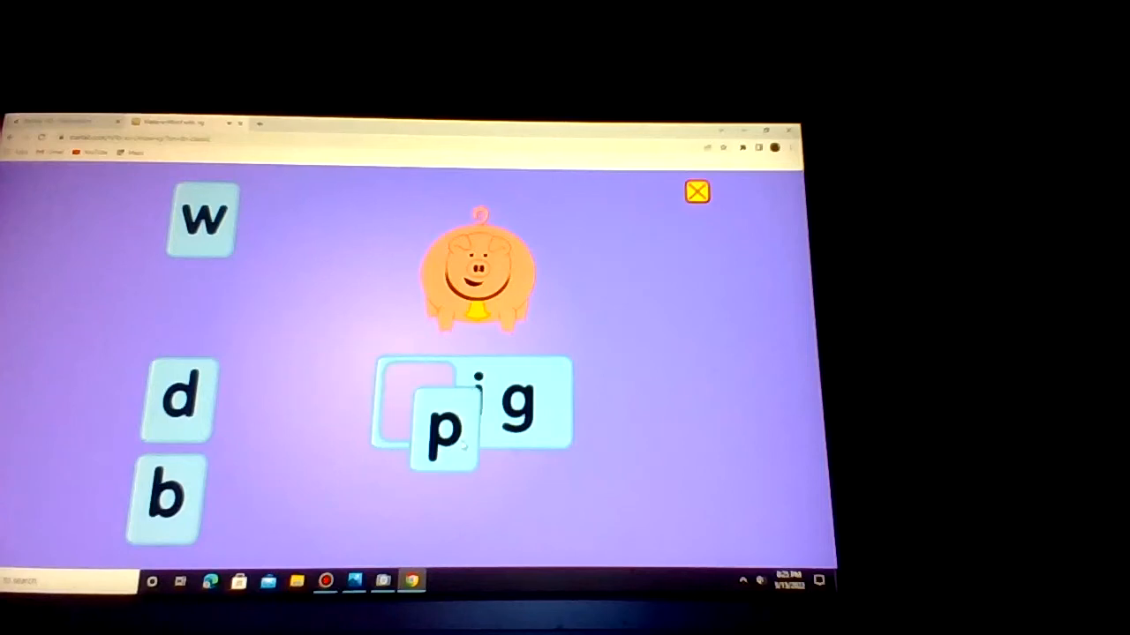
drag(442, 429, 415, 402)
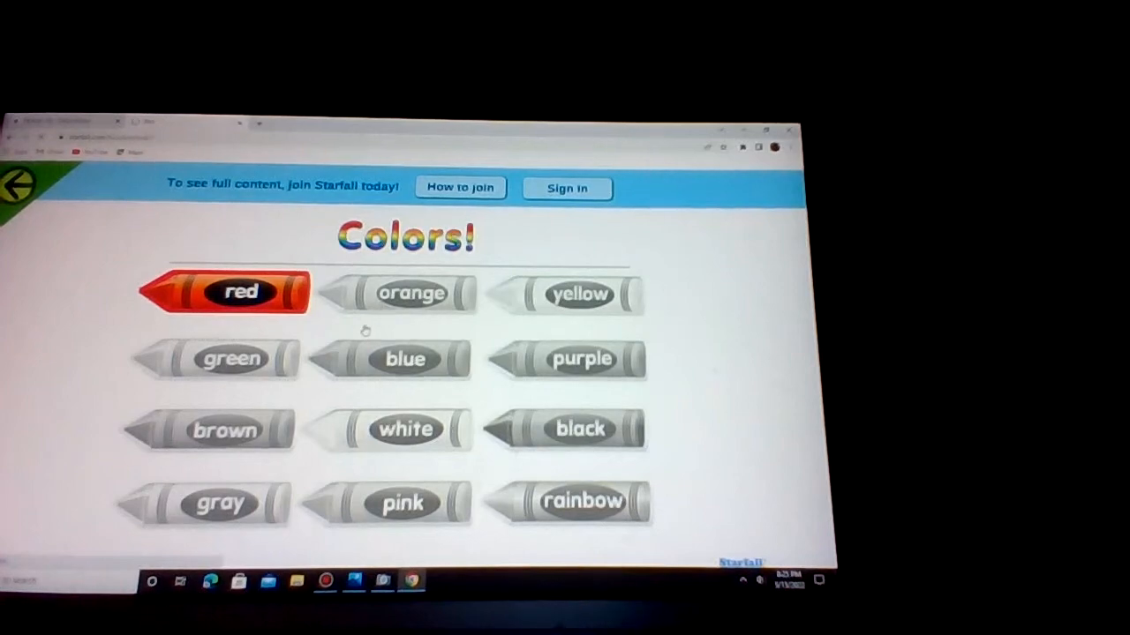
- Choose the red crayon on the Colors! page and advance past the first red card
click(244, 291)
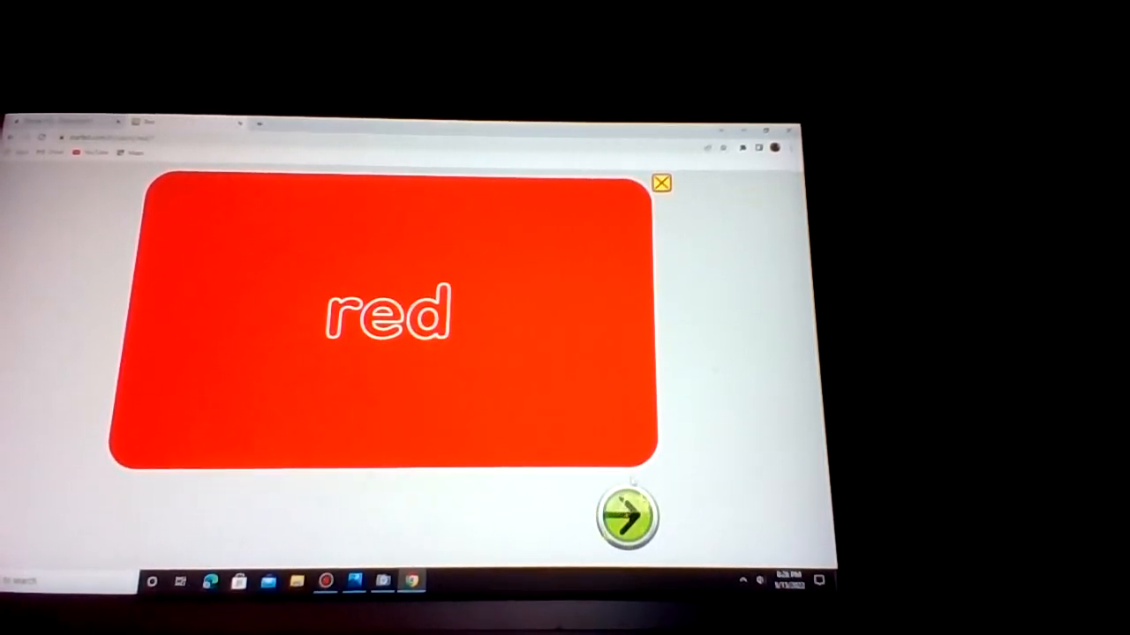
click(628, 515)
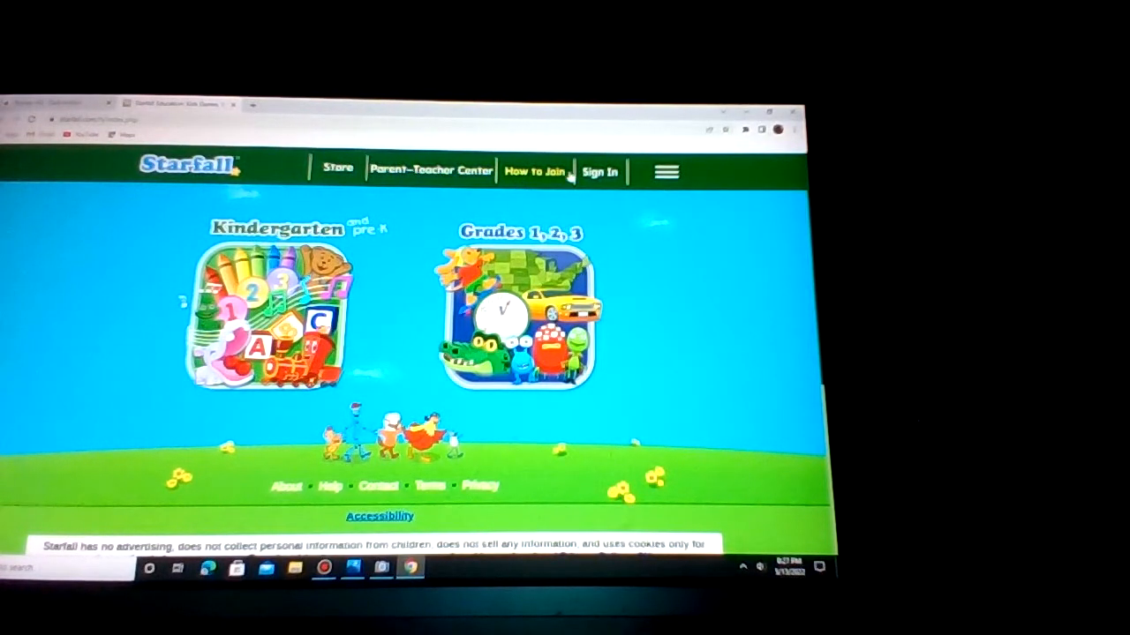
- View the homepage's hamburger site menu links, then close it with the X
click(665, 171)
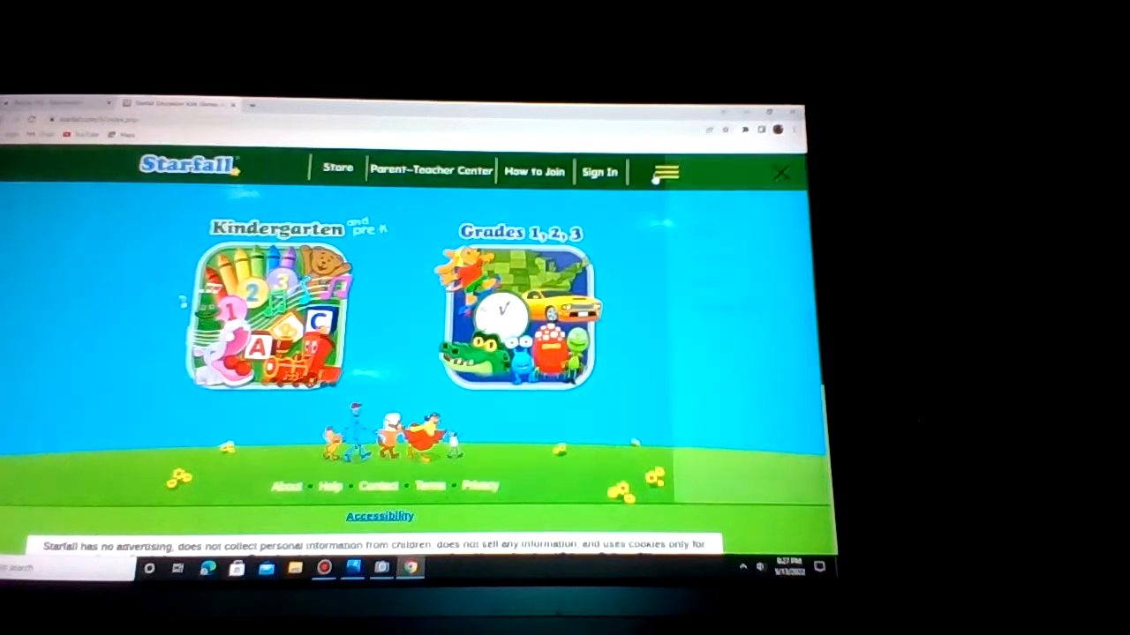
click(665, 169)
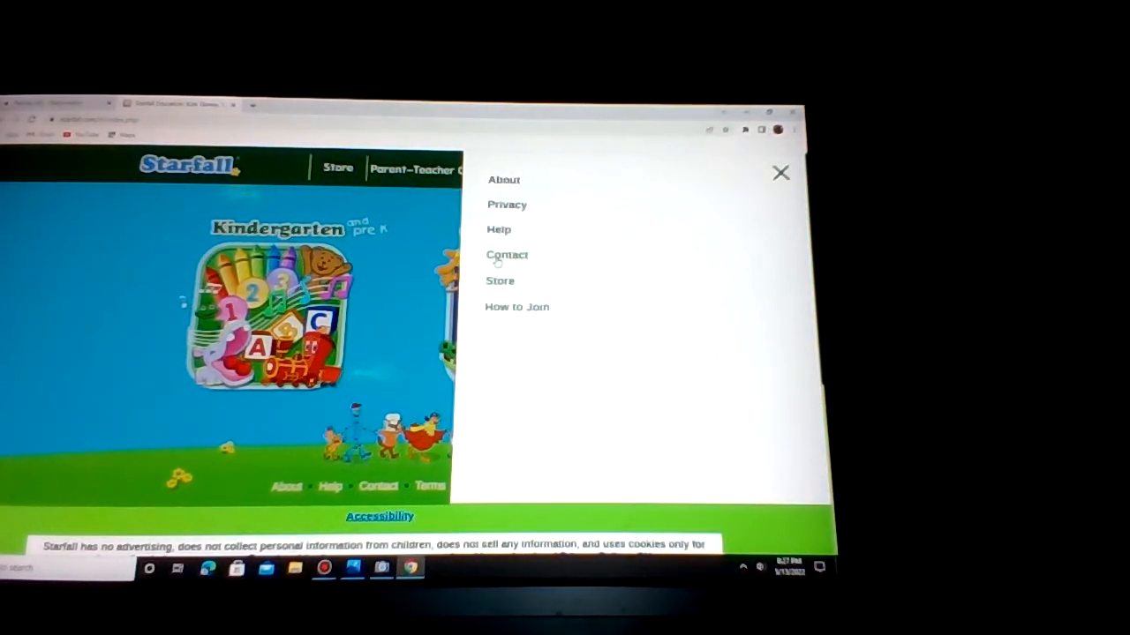
mouse_move(67, 413)
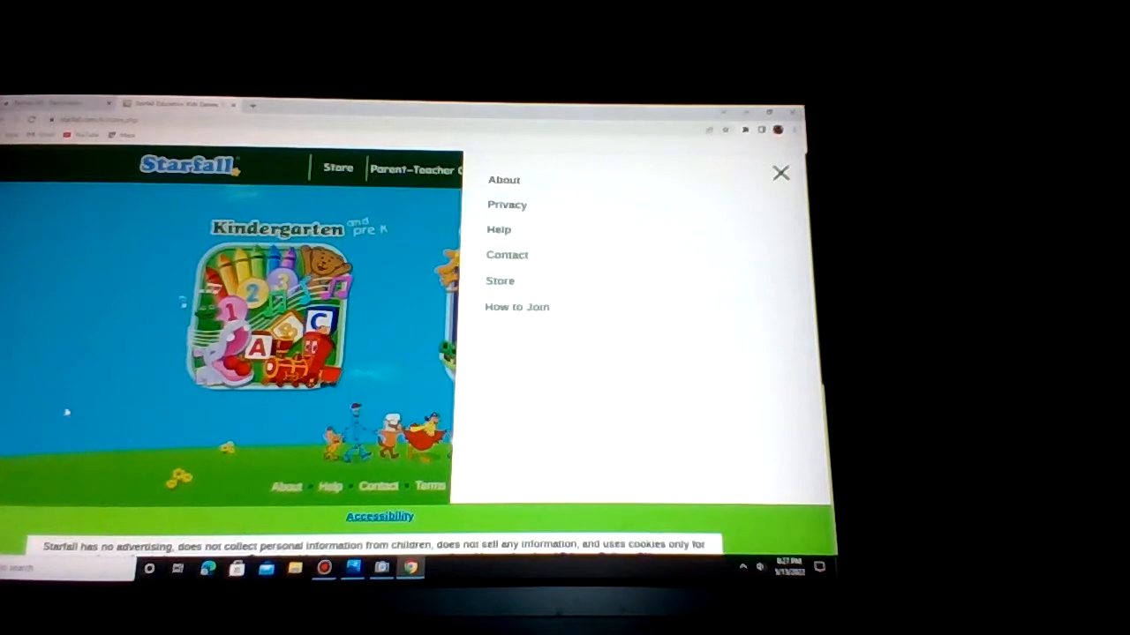
click(780, 173)
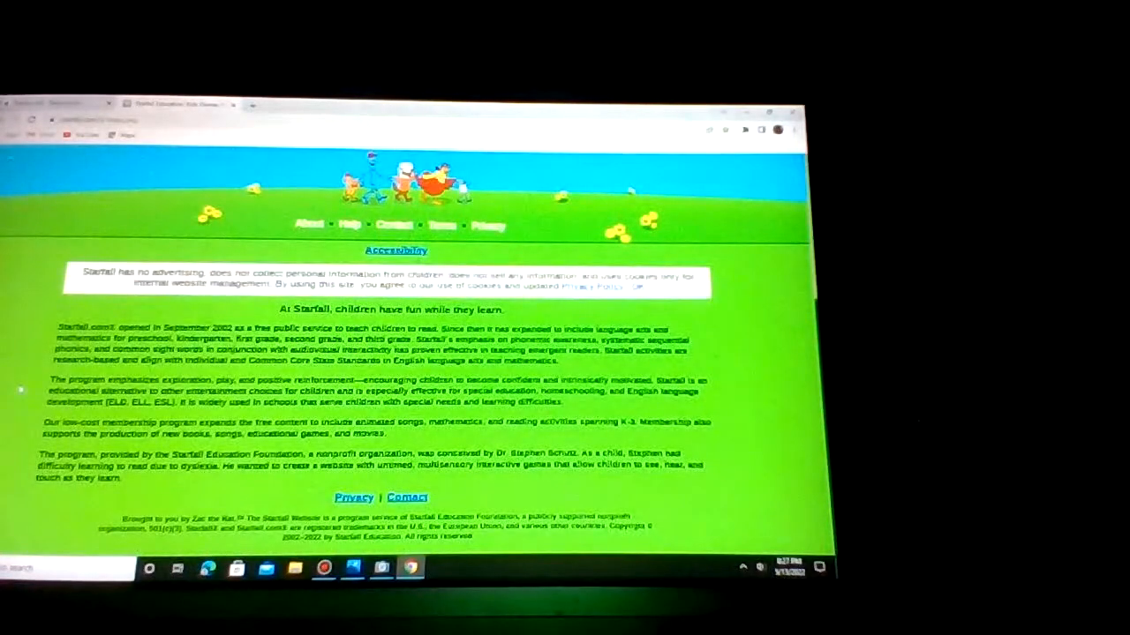